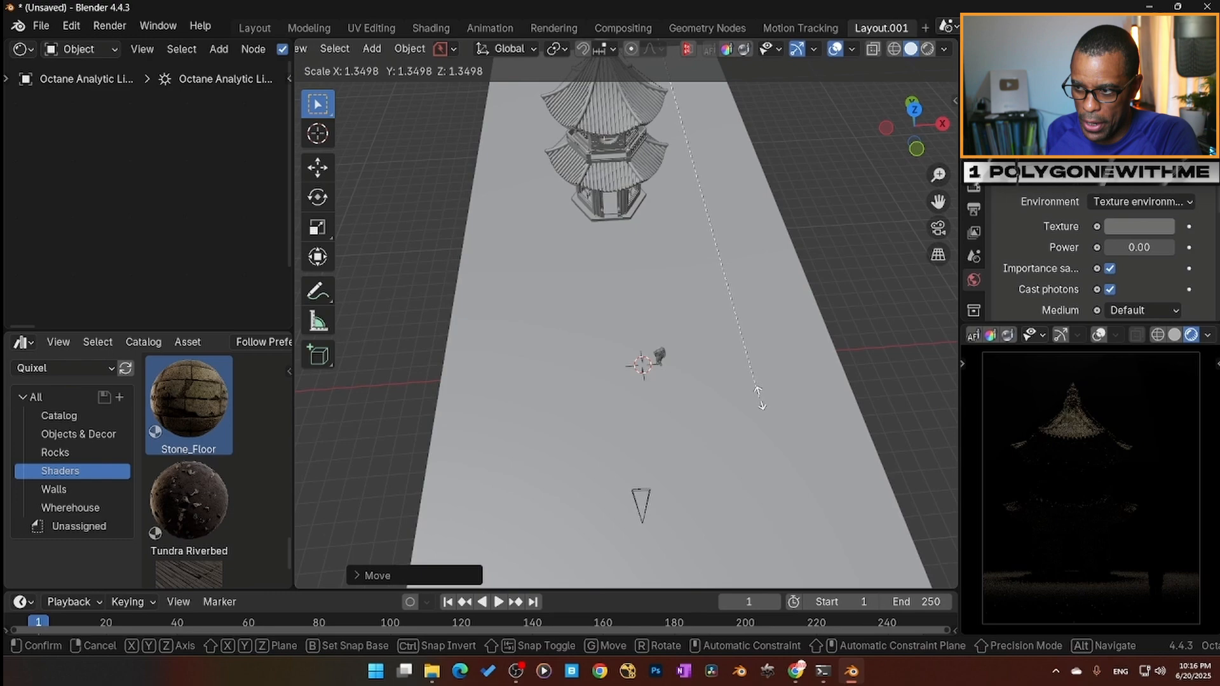
# Drop the Temple Large asset onto the floor plane and rotate it, with an Octane light overhead.
pyautogui.click(658, 242)
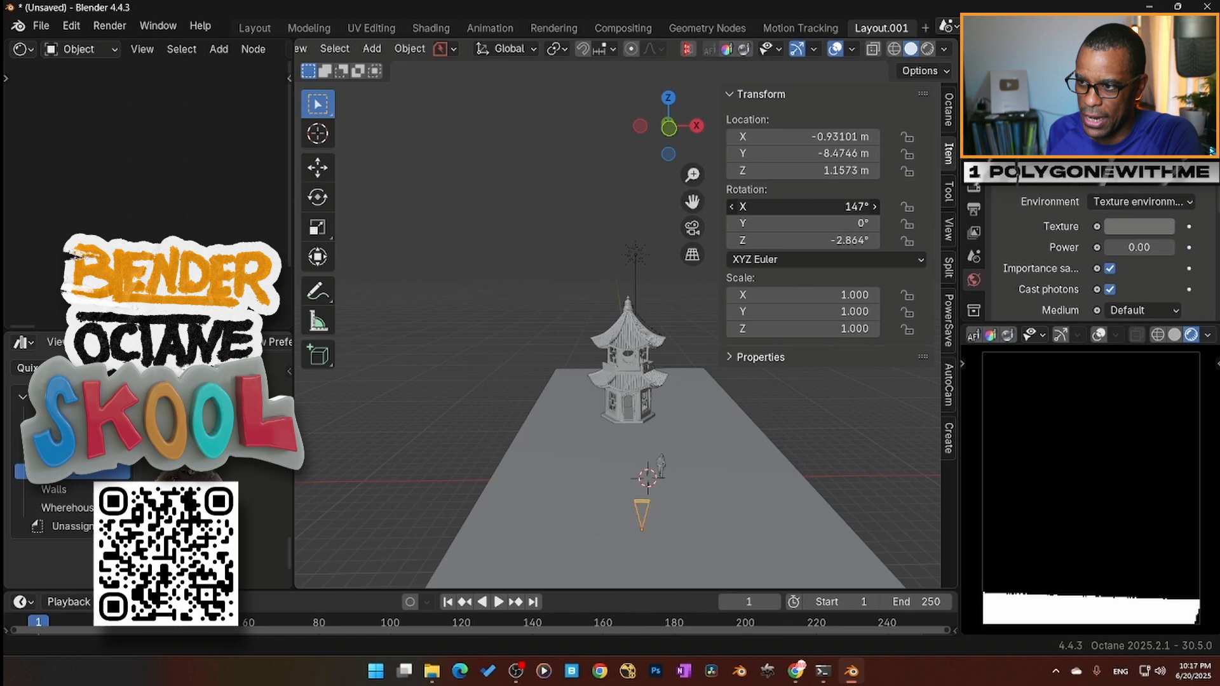
pyautogui.scroll(-3)
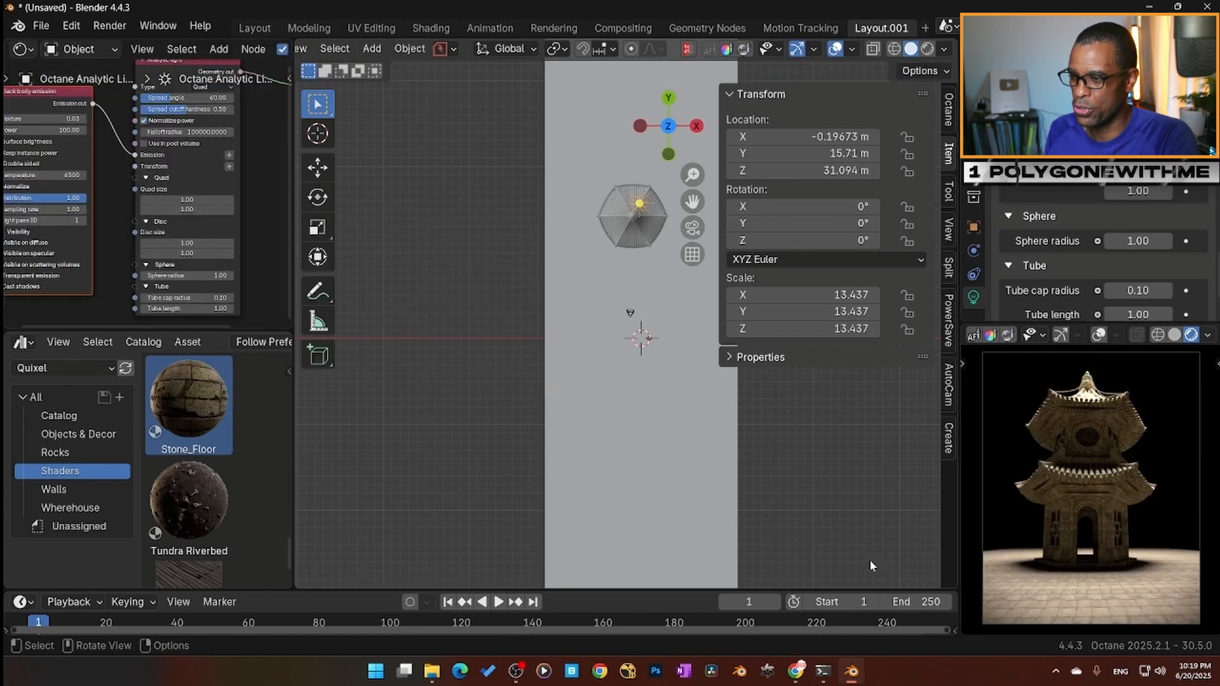
pyautogui.press('r')
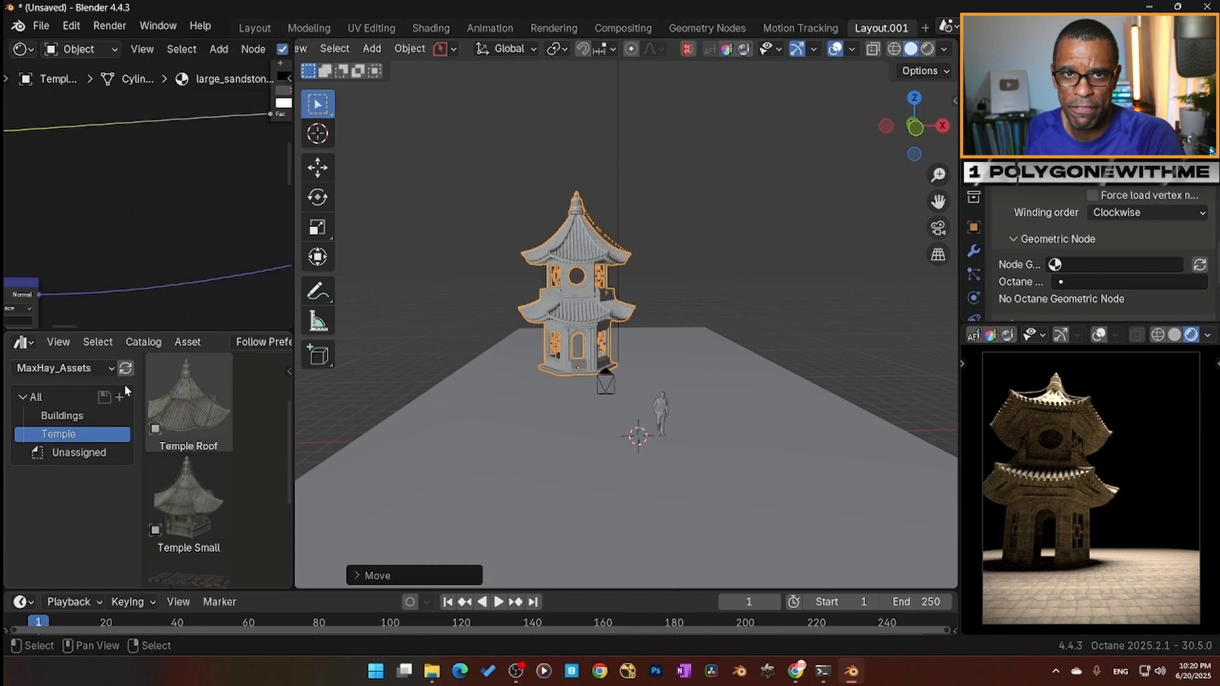
# Place beach_boulder and mossy_rocks around the temple, moving and resizing them.
pyautogui.click(62, 368)
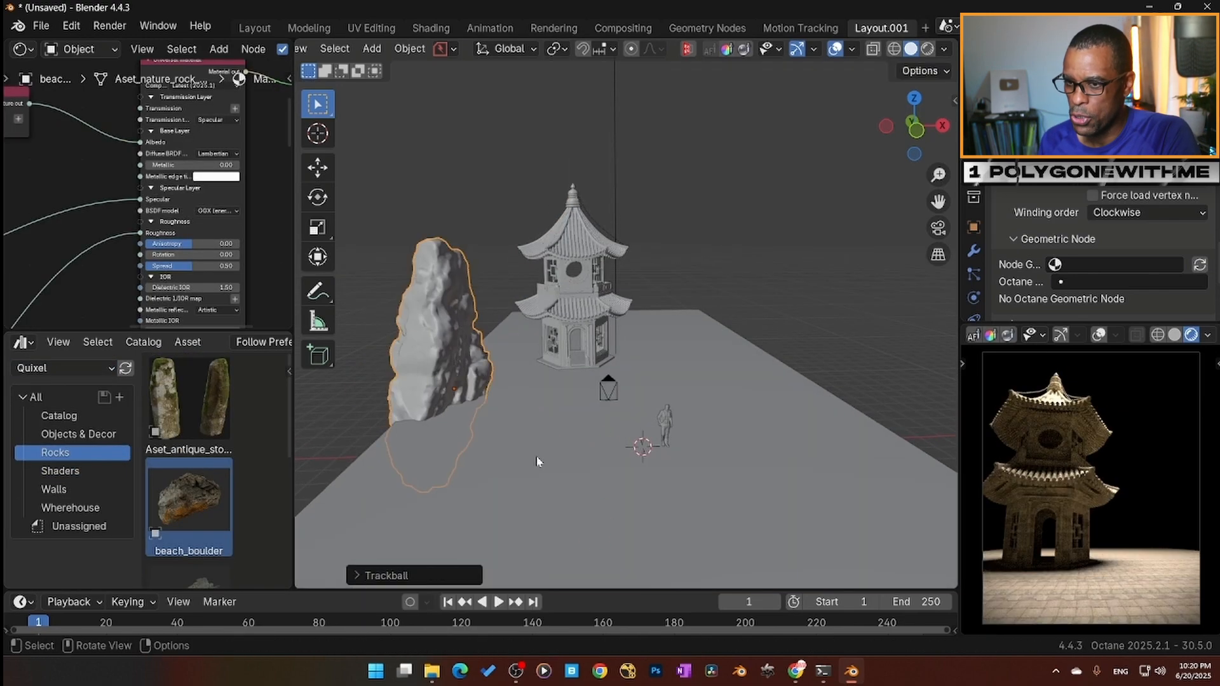
pyautogui.press('g')
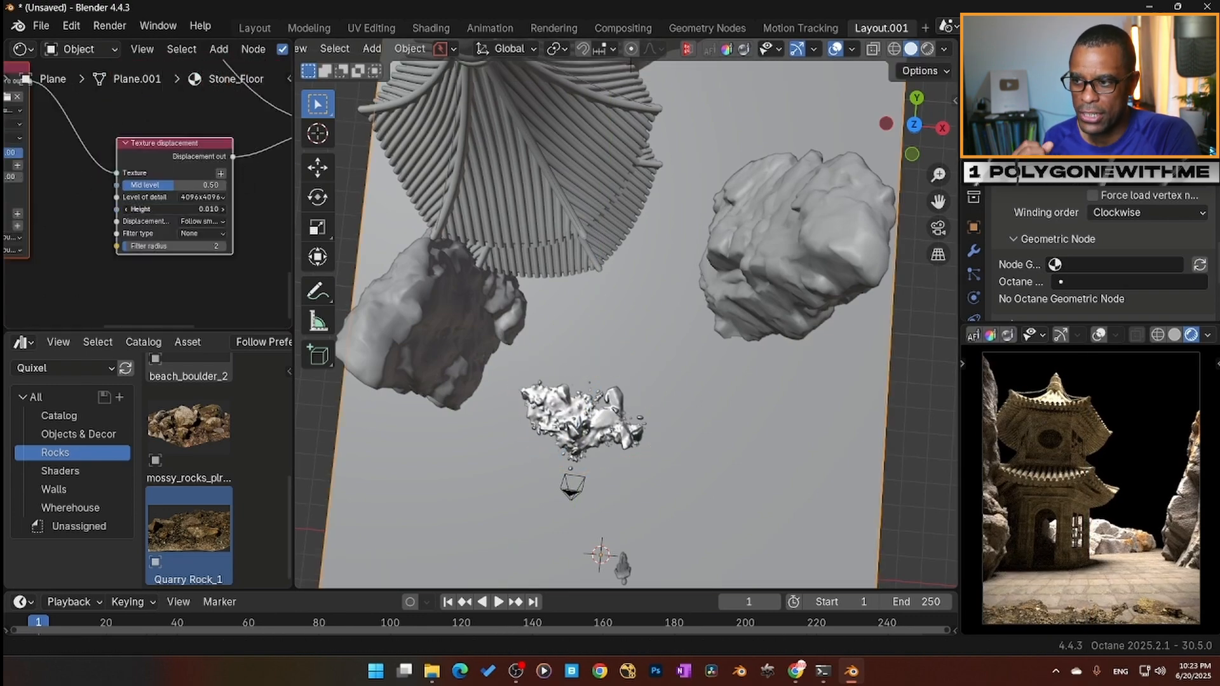
pyautogui.click(188, 424)
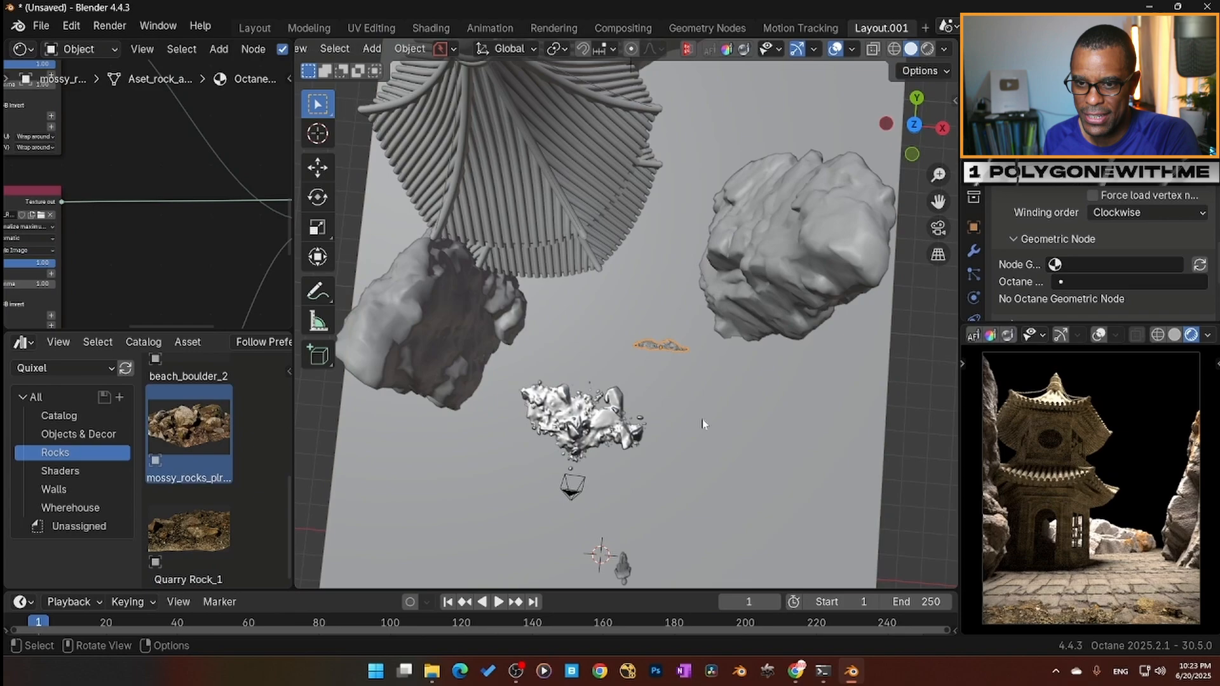
pyautogui.click(660, 346)
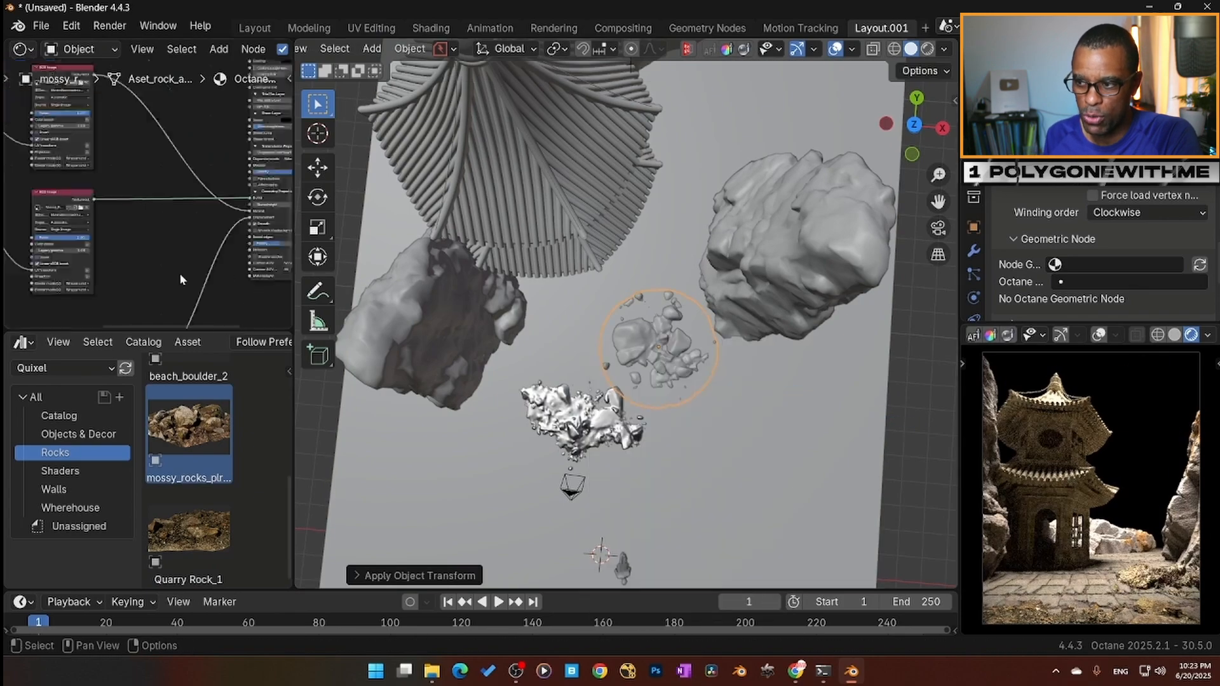
pyautogui.press('r')
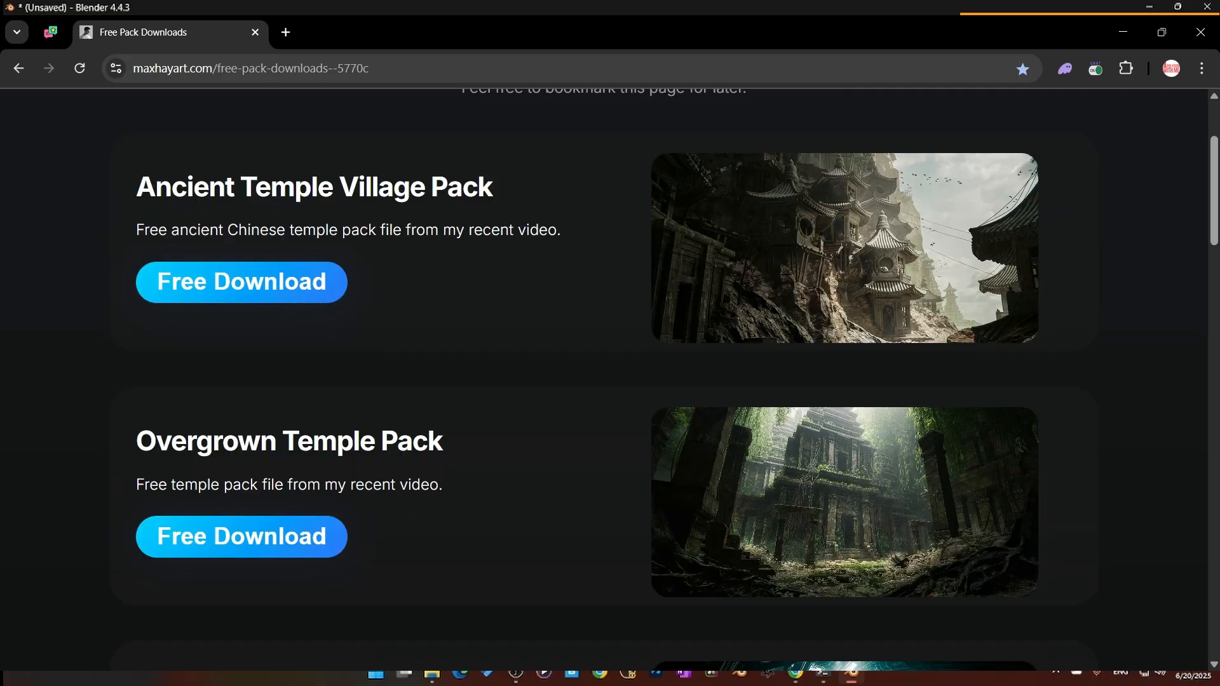
# Scroll down the Free Pack Downloads page of temple asset packs.
pyautogui.scroll(-3)
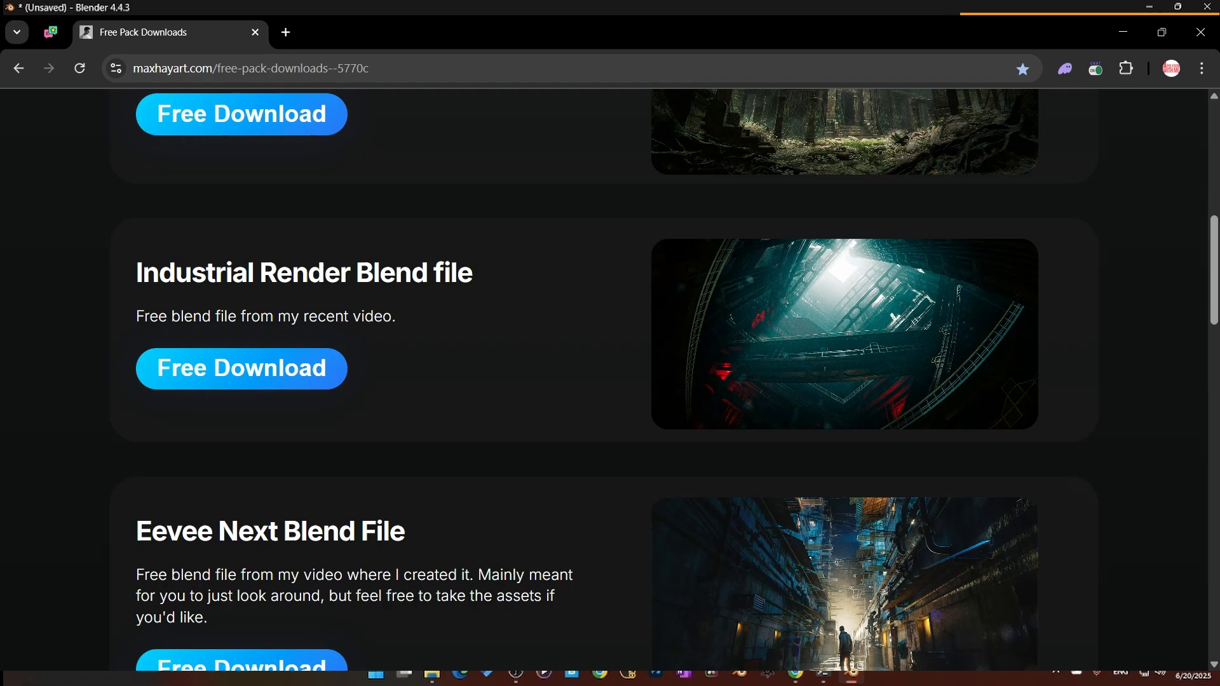
pyautogui.scroll(-3)
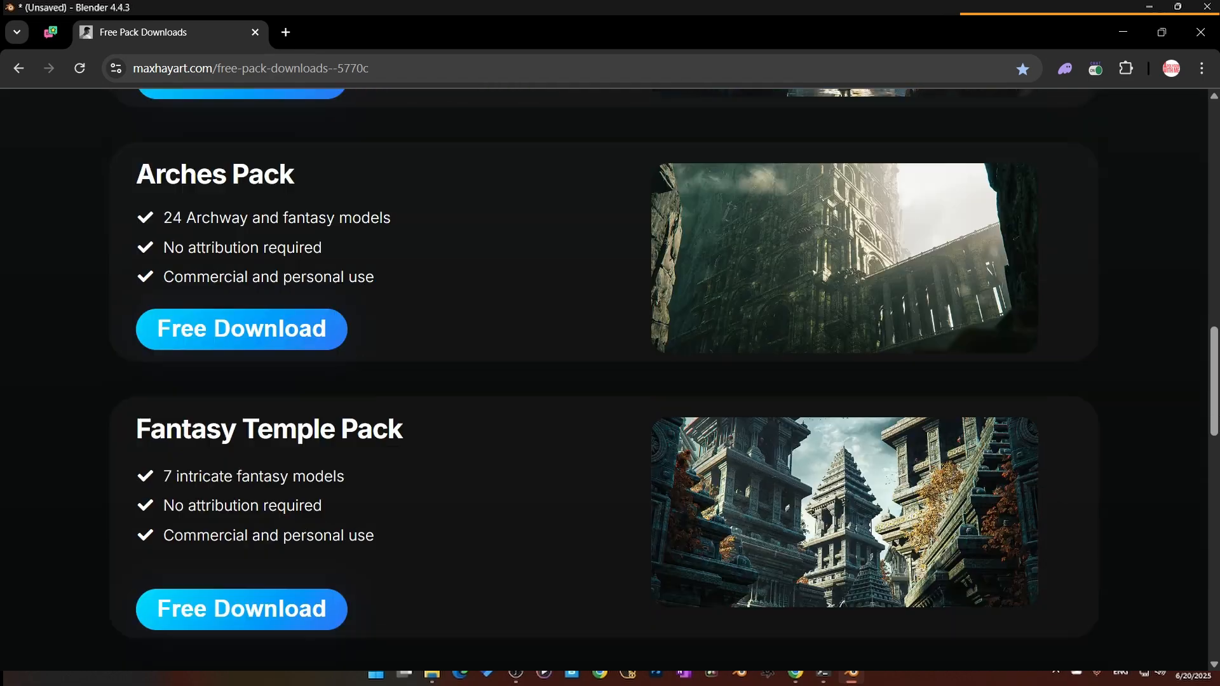
pyautogui.scroll(-3)
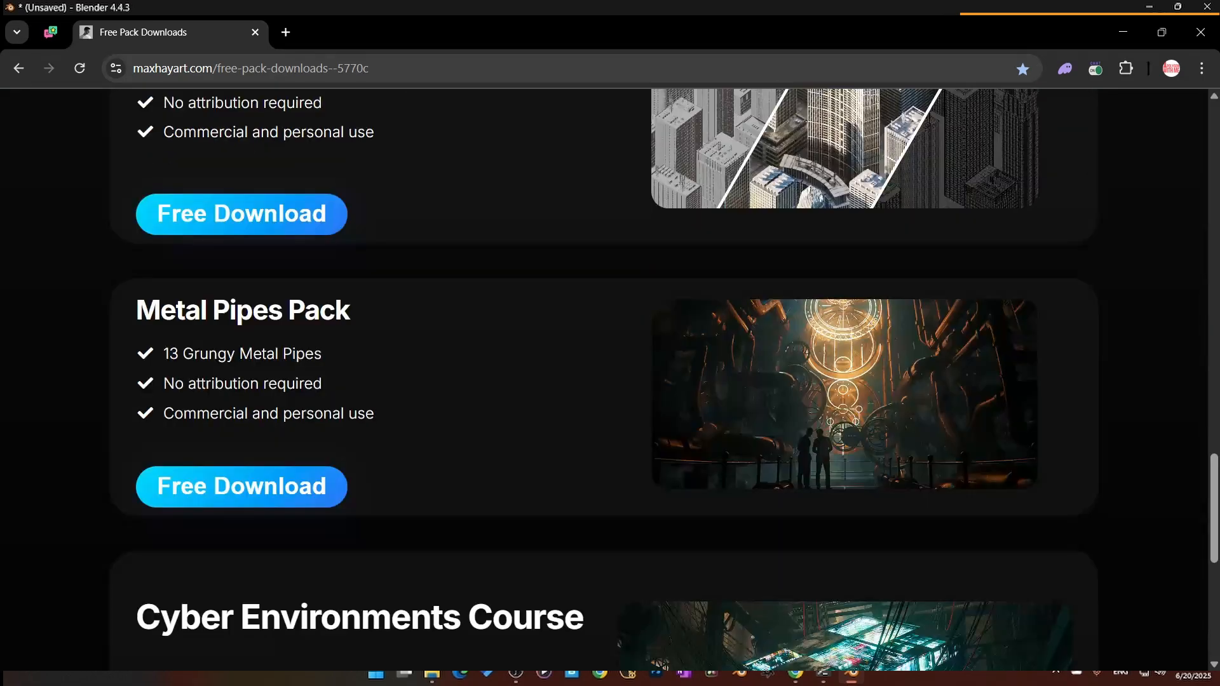
pyautogui.scroll(-3)
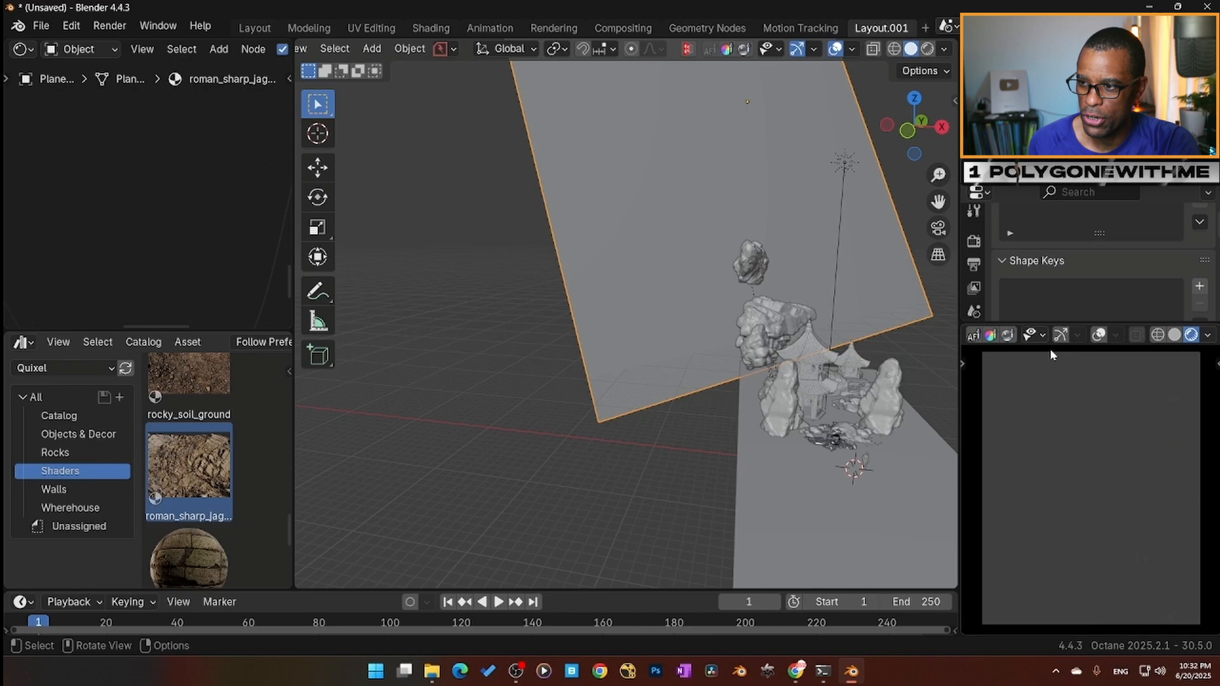
# Move the new plane into place behind the rock cluster.
pyautogui.press('g')
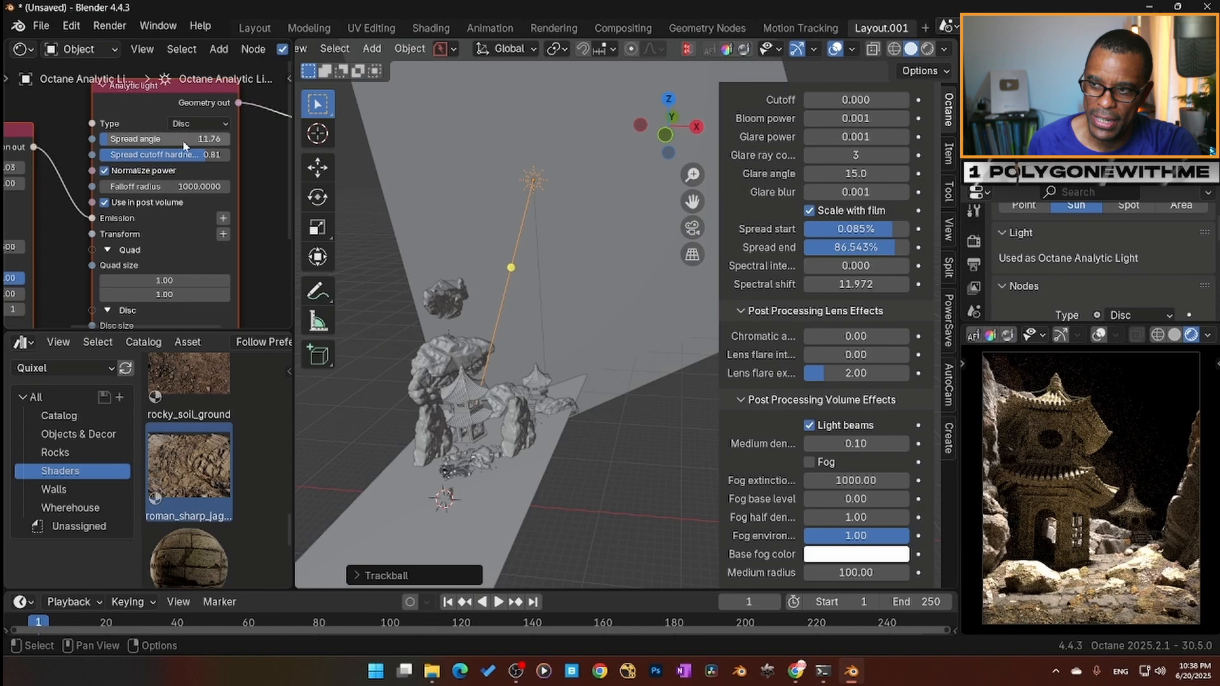
# Narrow the light's Spread angle, adjust the sun North offset and choose Nishita Daylight Model.
pyautogui.moveTo(140, 138); pyautogui.dragTo(203, 139)
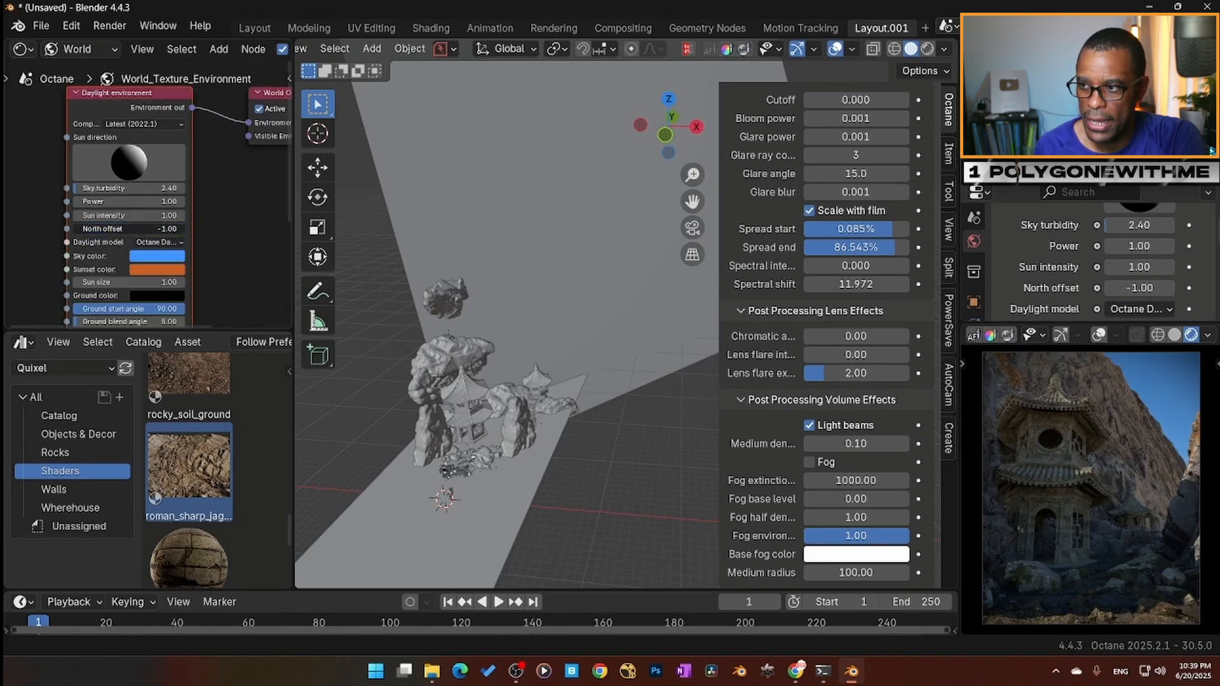
pyautogui.click(140, 214)
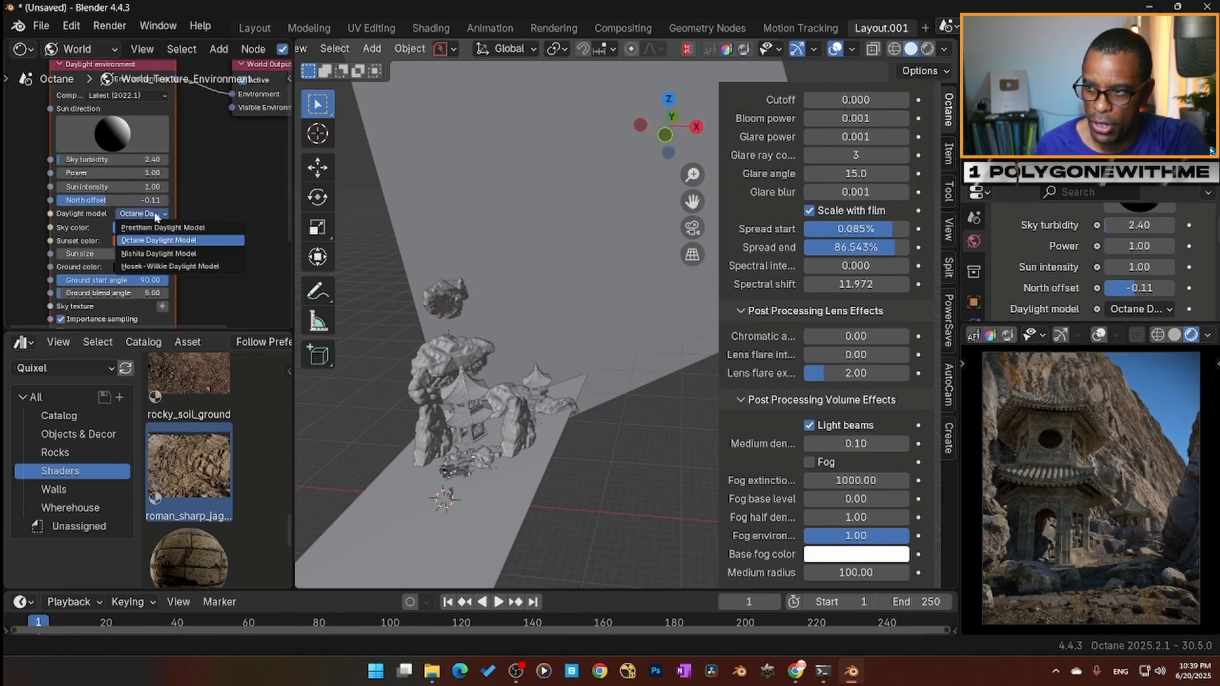
pyautogui.click(158, 253)
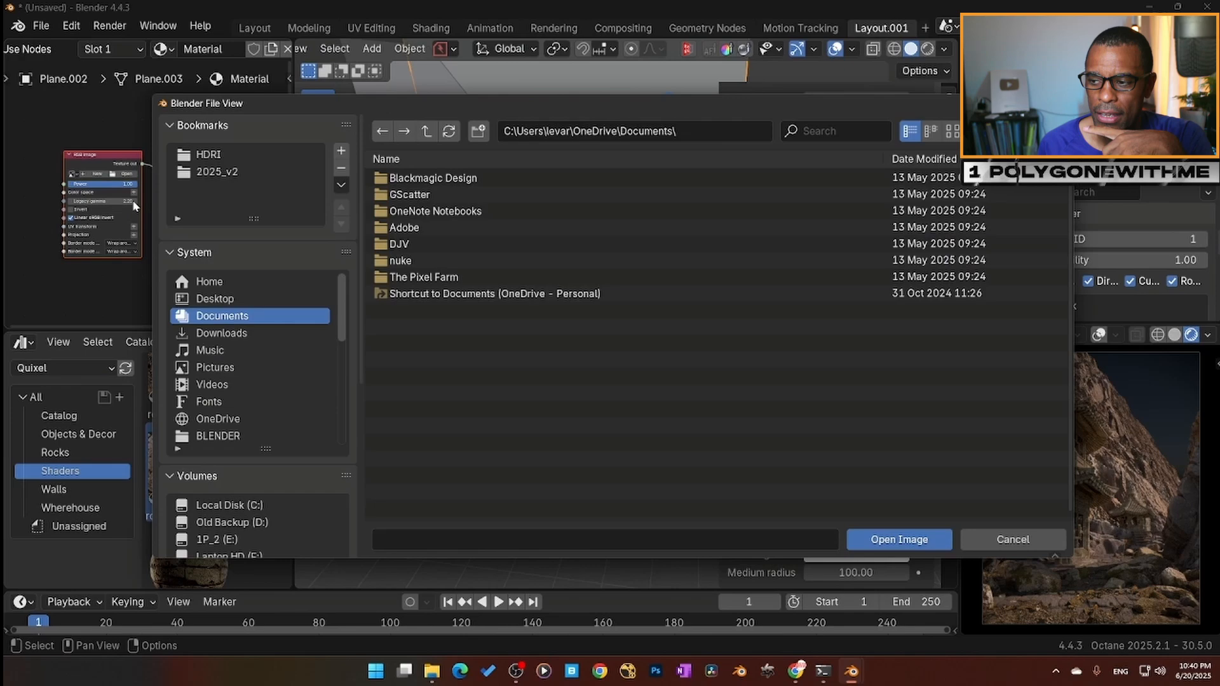
# Cancel the Open Image browser and save as maxh_temple.blend in P:\BLENDER\2025_v2\6\maxh_temple.
pyautogui.click(208, 154)
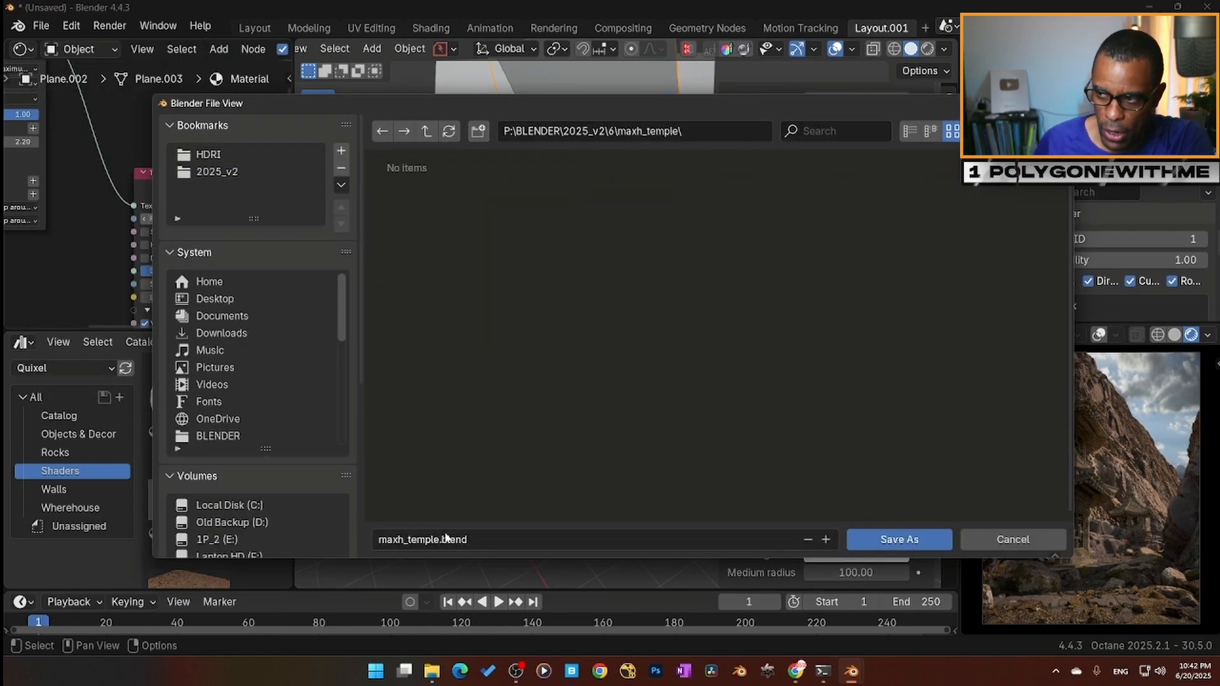
pyautogui.click(898, 540)
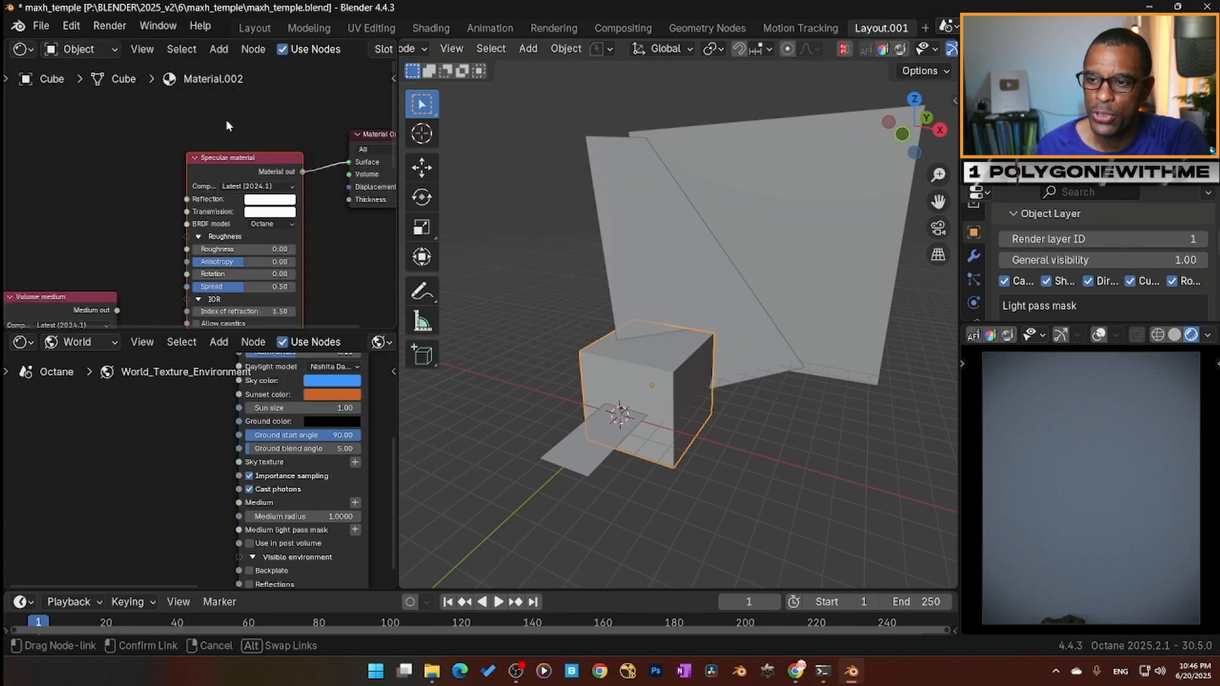
# Link the Volume medium to the cube's Specular material, then reposition the backdrop plane.
pyautogui.click(268, 179)
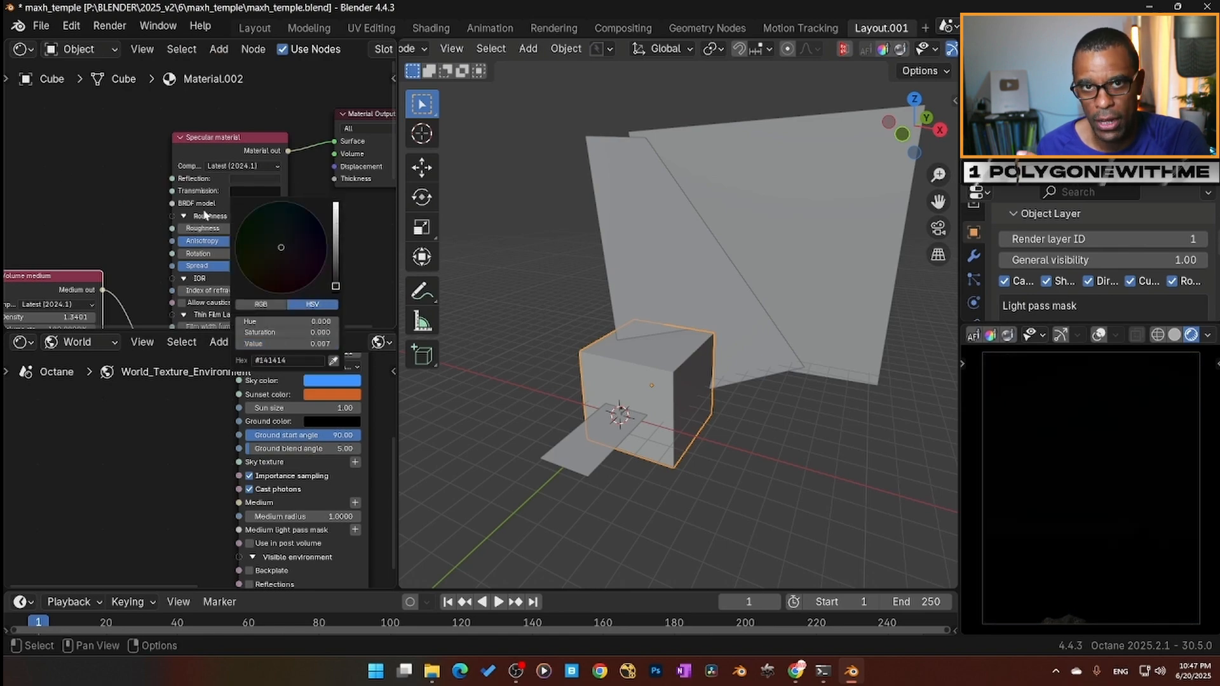
pyautogui.press('X')
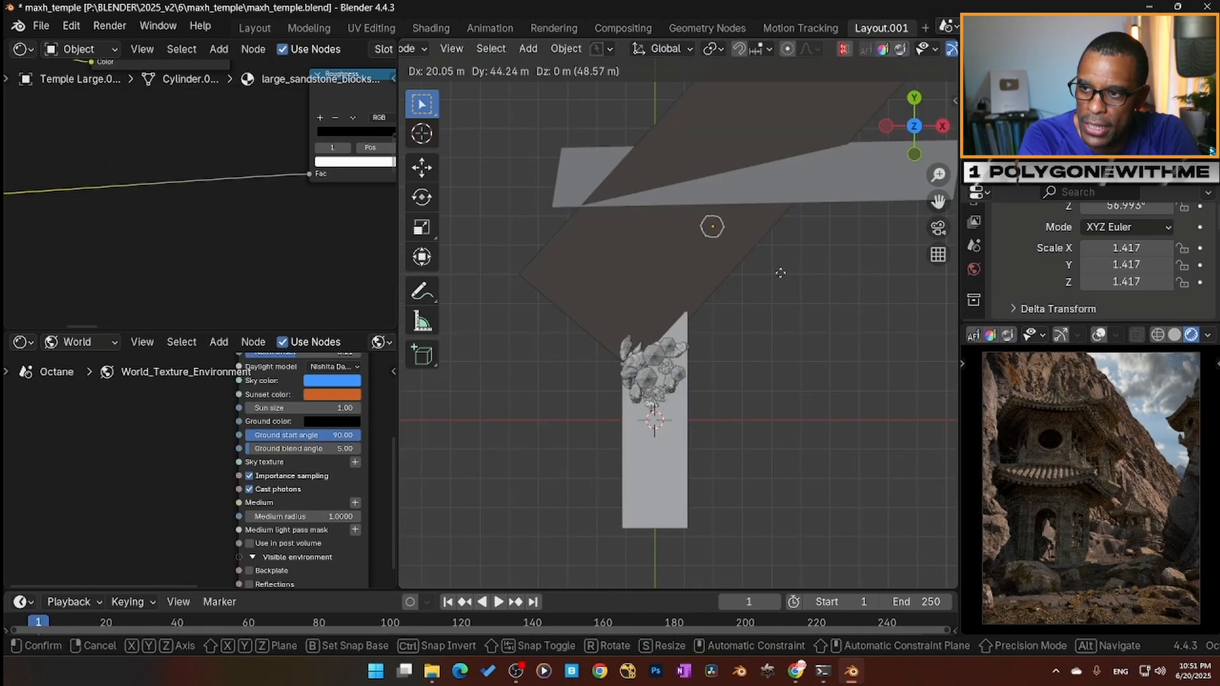
pyautogui.click(751, 172)
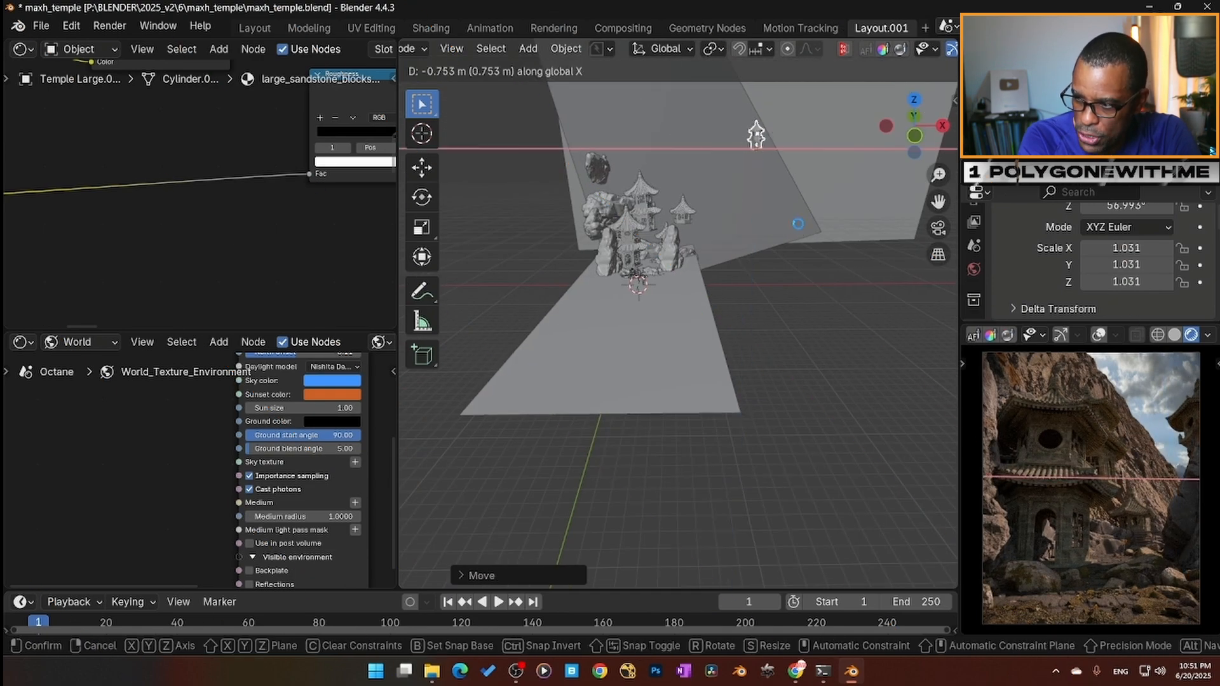
# Shift the small object along global X and confirm its new spot.
pyautogui.press('r')
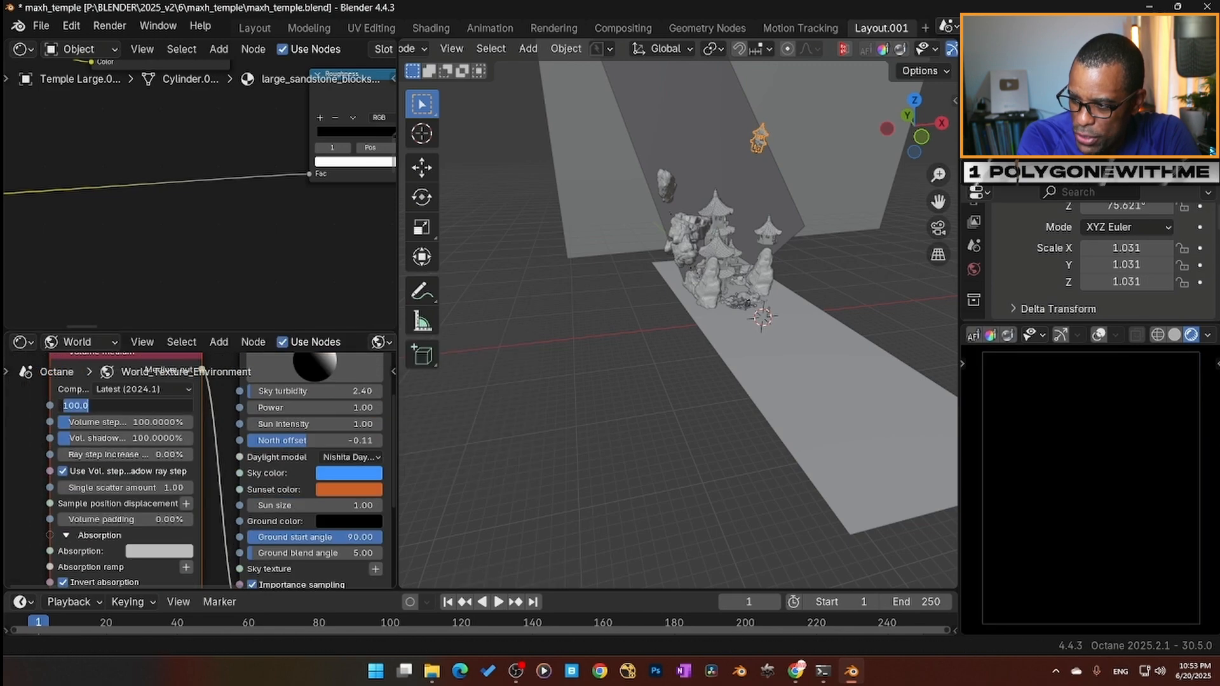
# Raise Camera Raw Sharpening and Masking on the temple render and apply it.
pyautogui.click(157, 541)
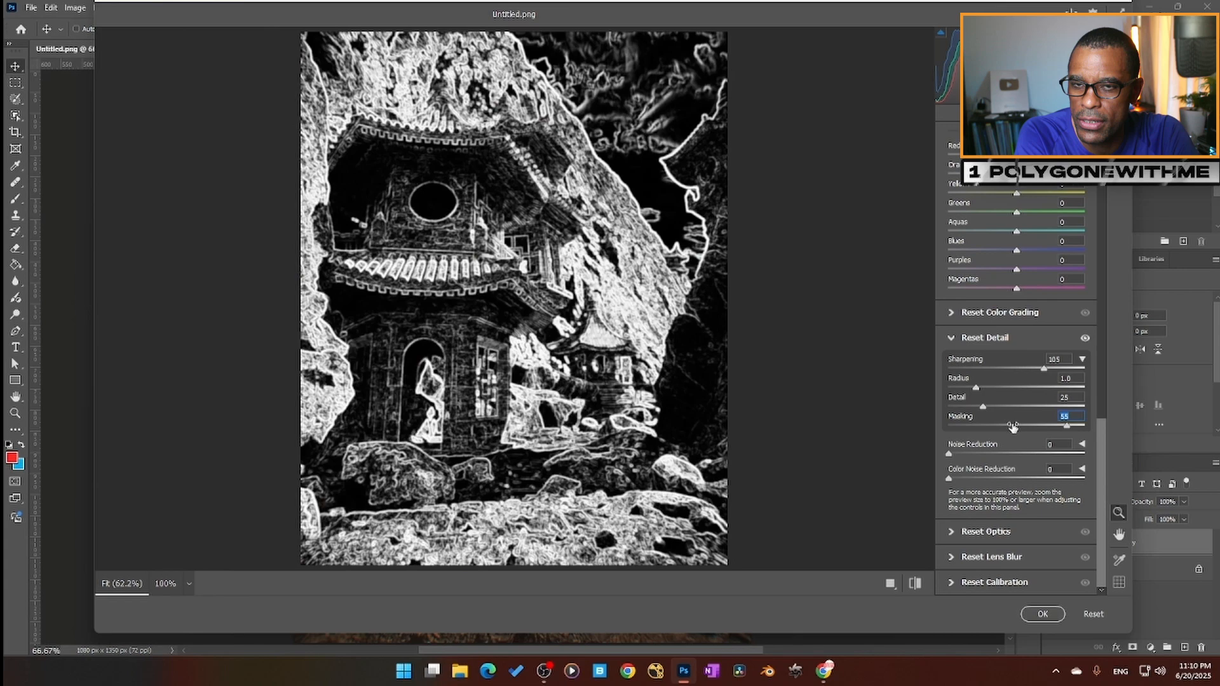
pyautogui.click(1042, 614)
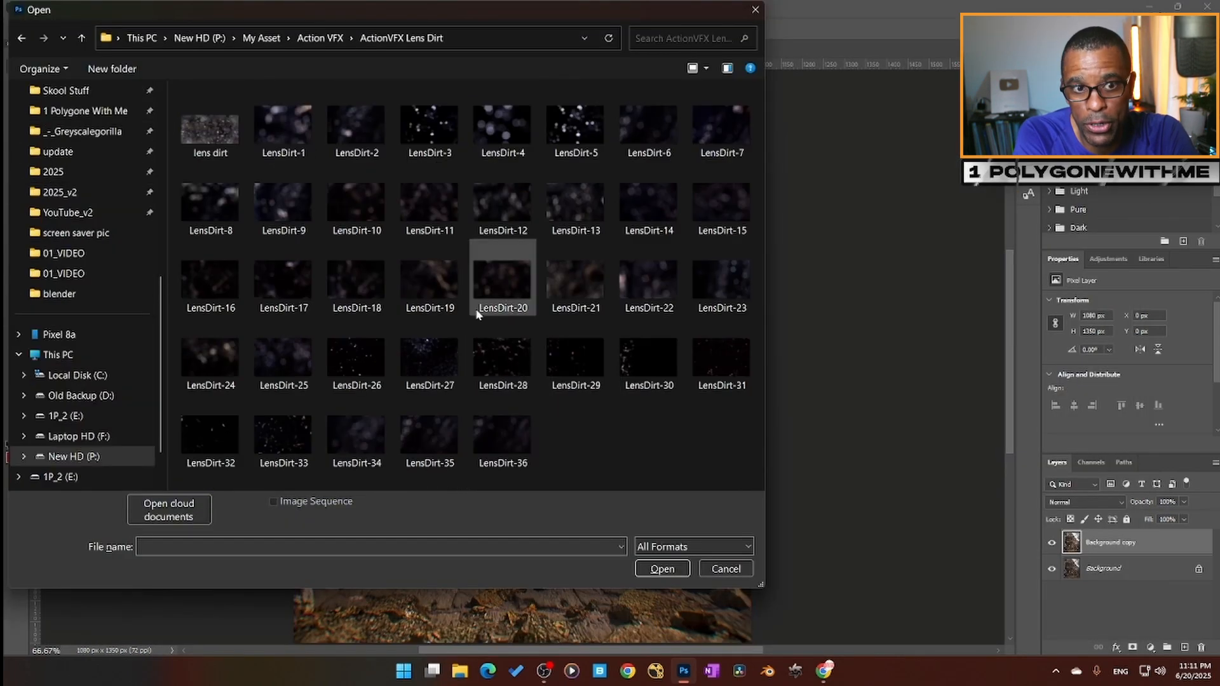
# Add a LensDirt image layer in Screen mode at 77% opacity and mask part of it.
pyautogui.click(662, 569)
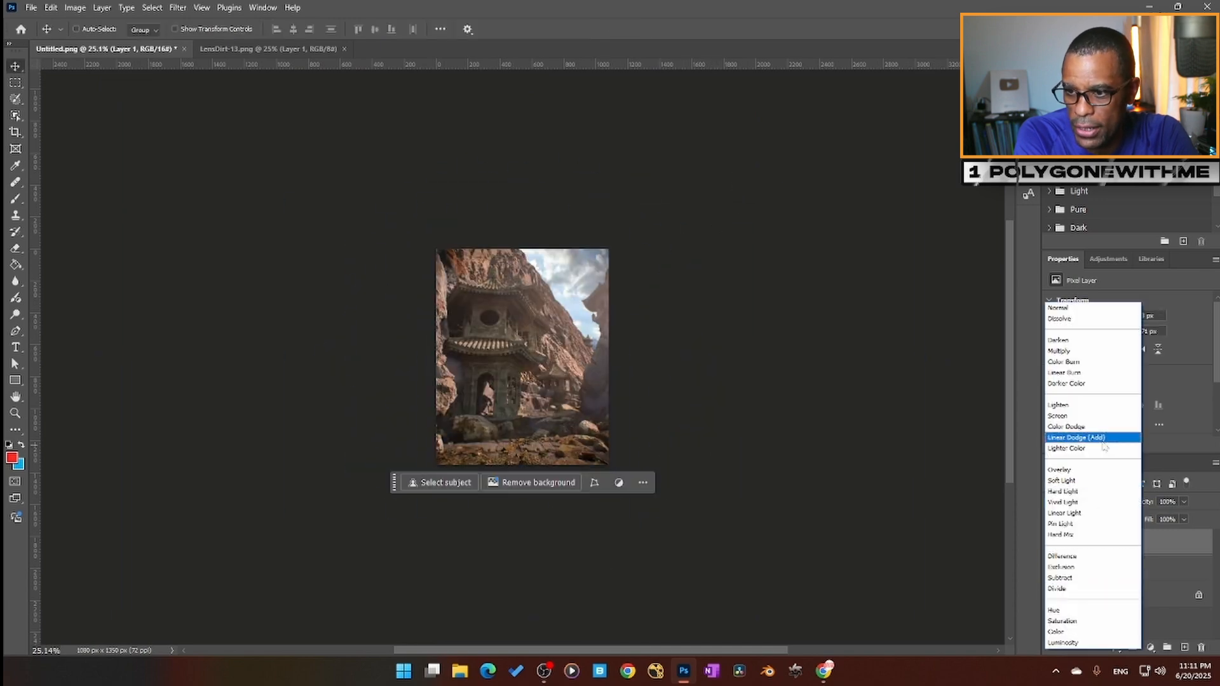
pyautogui.click(1058, 416)
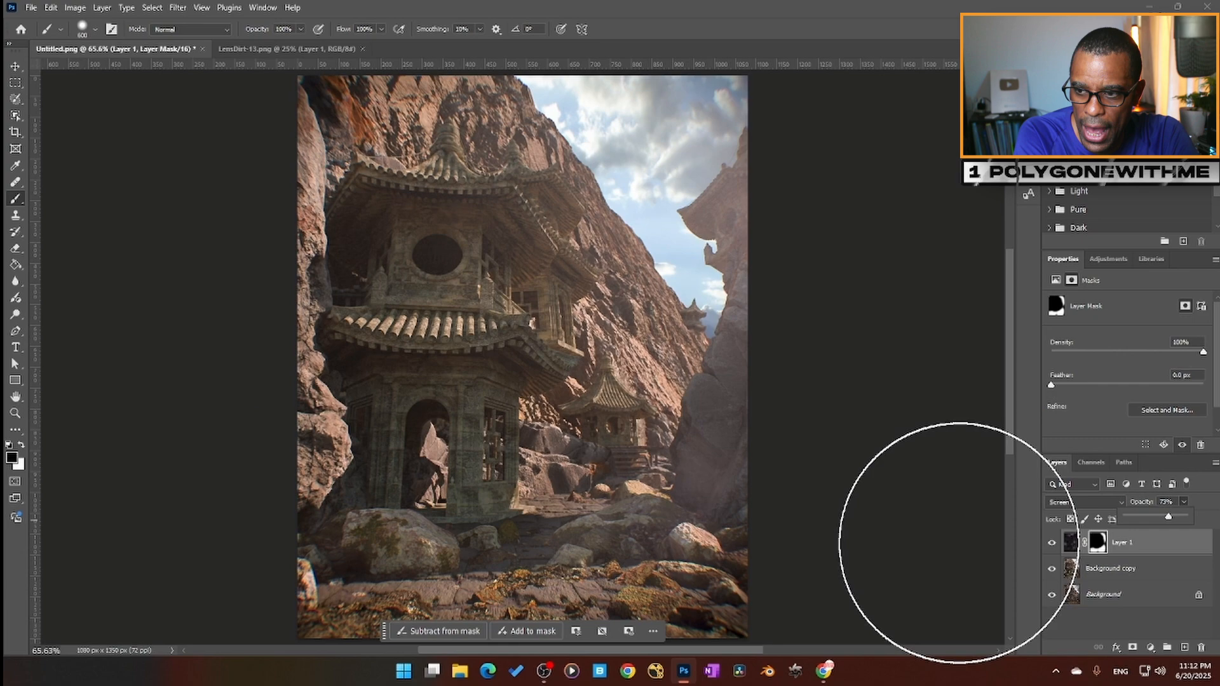
pyautogui.click(50, 7)
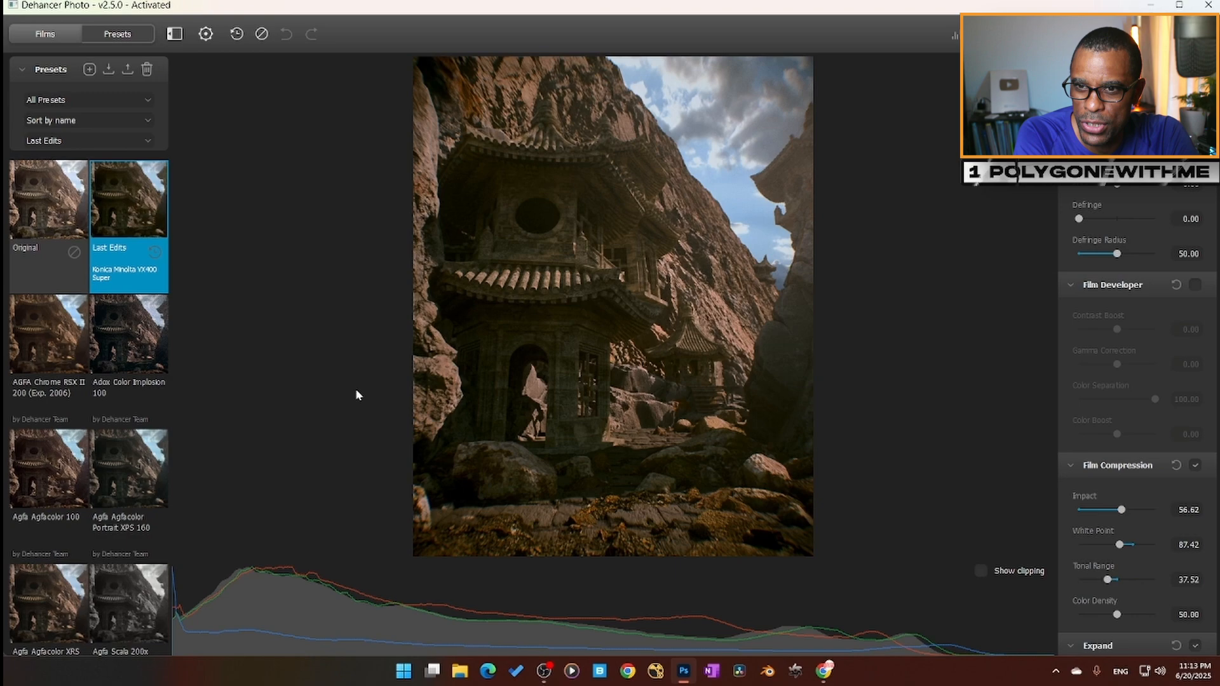
# Preview the Ambrotype preset, then Kodak Plus-X Pan 125 and other black-and-white film profiles.
pyautogui.click(48, 433)
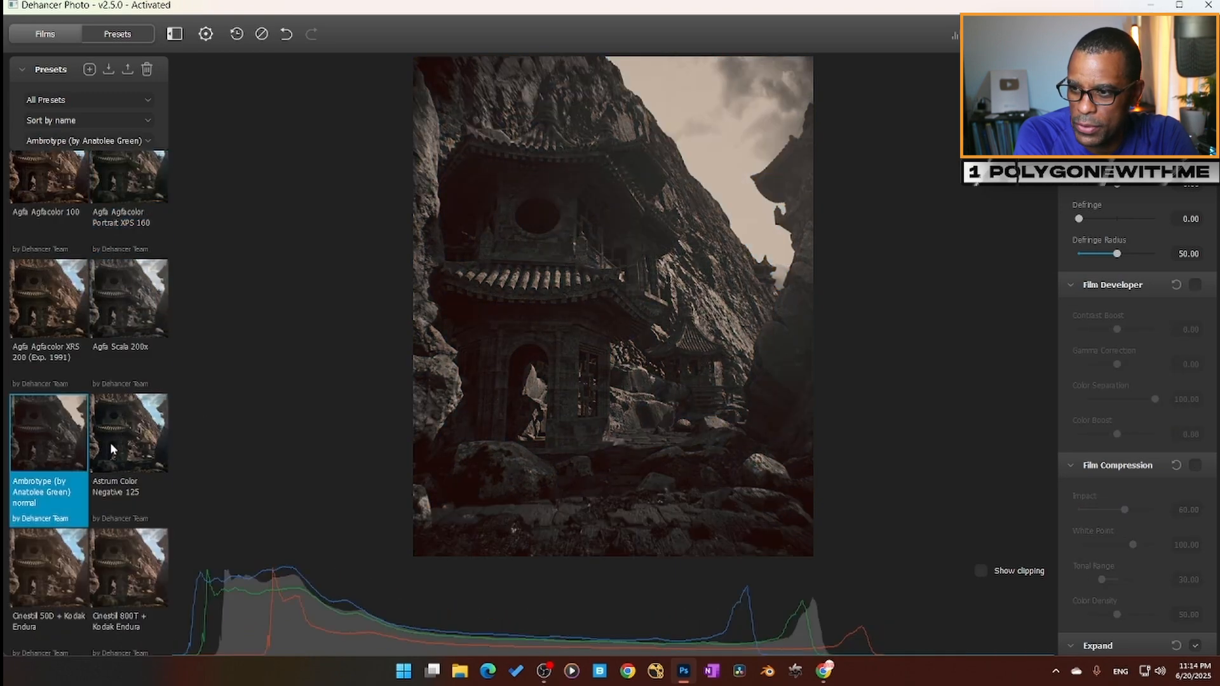
pyautogui.click(44, 34)
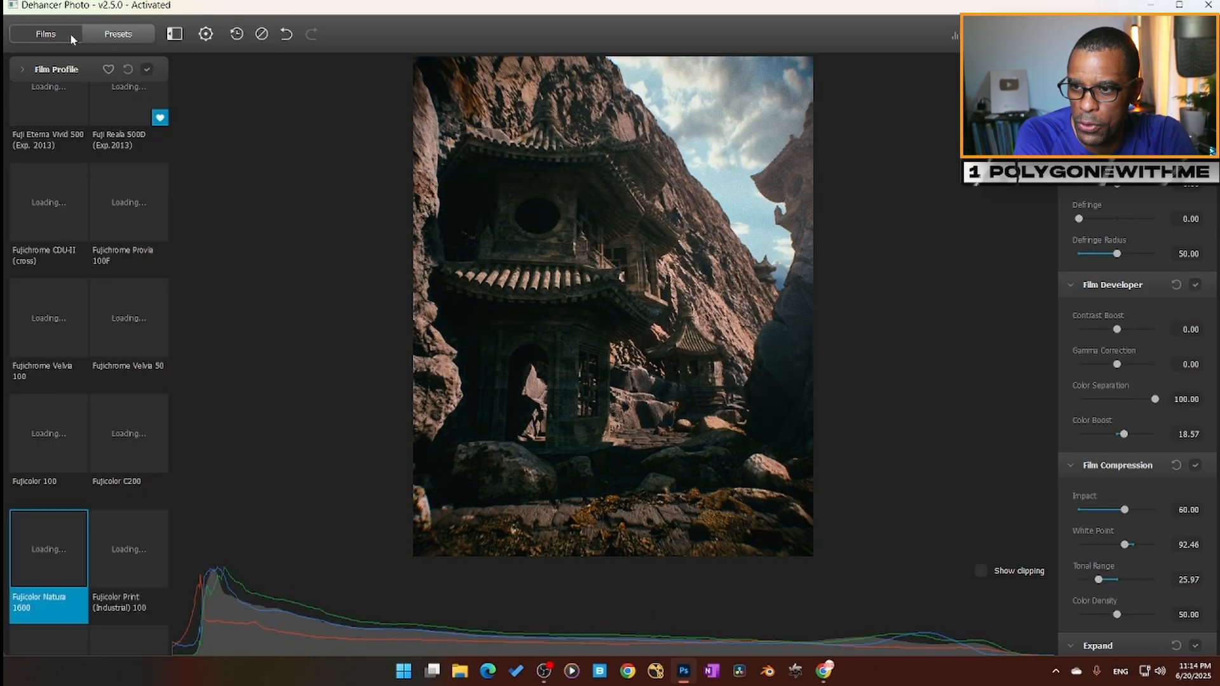
pyautogui.click(48, 329)
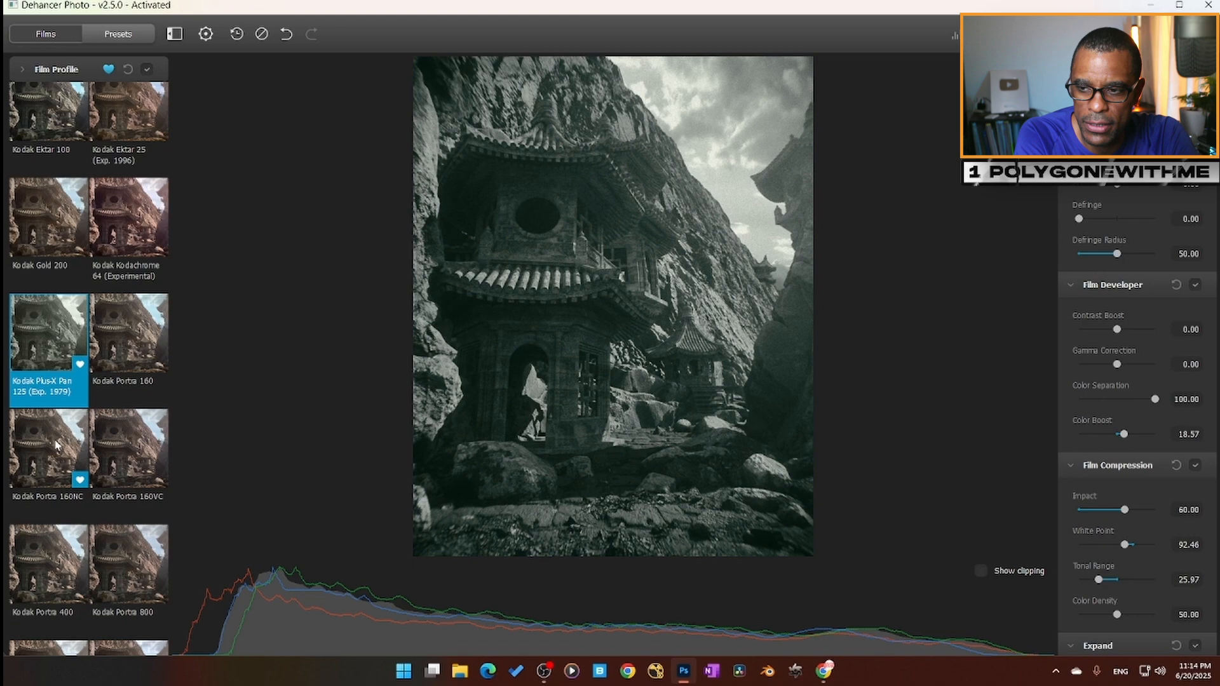
pyautogui.click(129, 381)
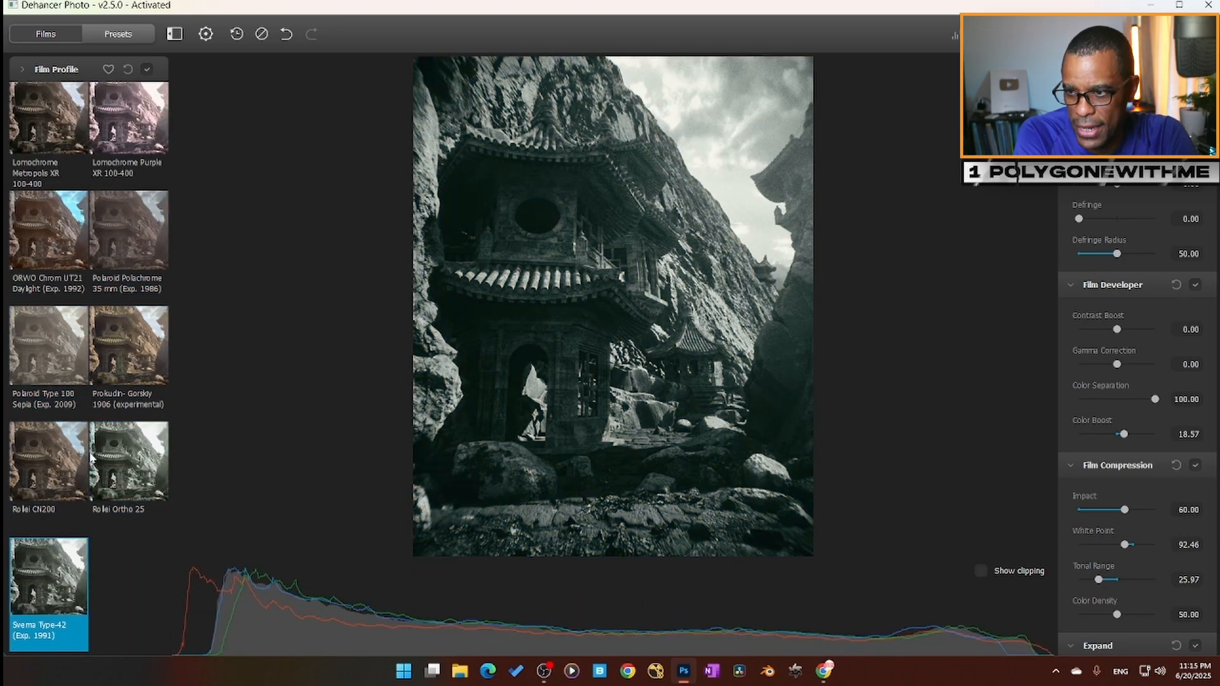
pyautogui.click(128, 227)
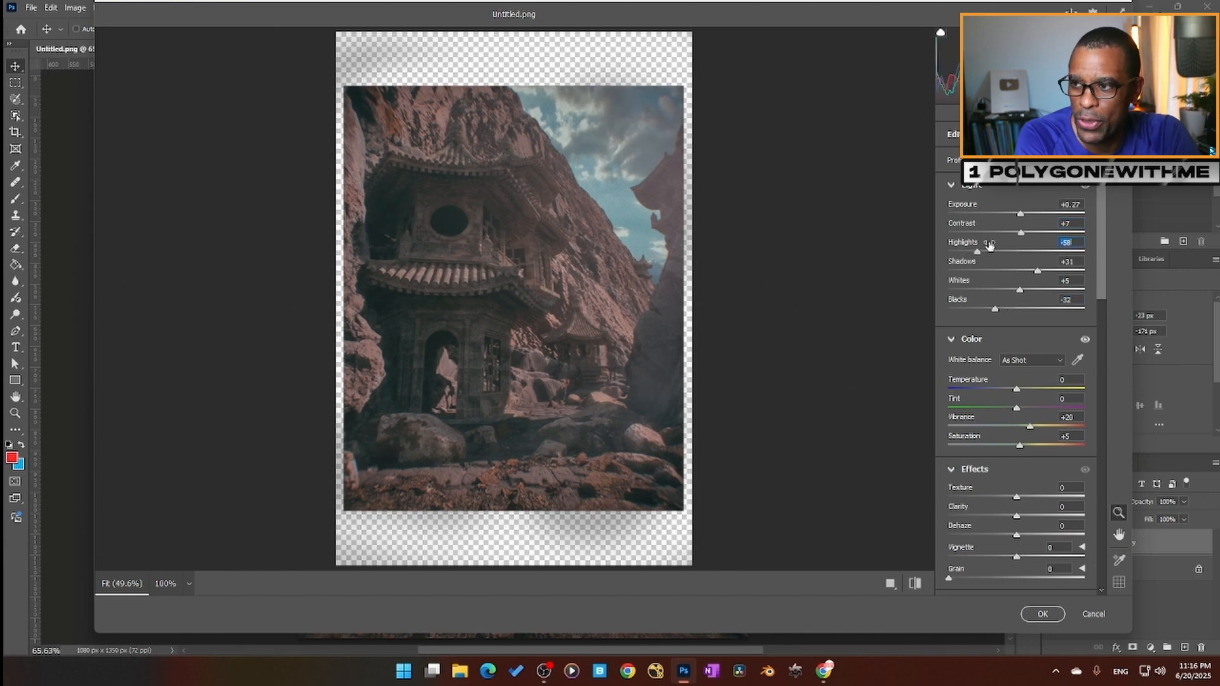
# Apply Camera Raw exposure, shadow, black and vibrance tweaks, then convert the layer to a smart object.
pyautogui.click(177, 7)
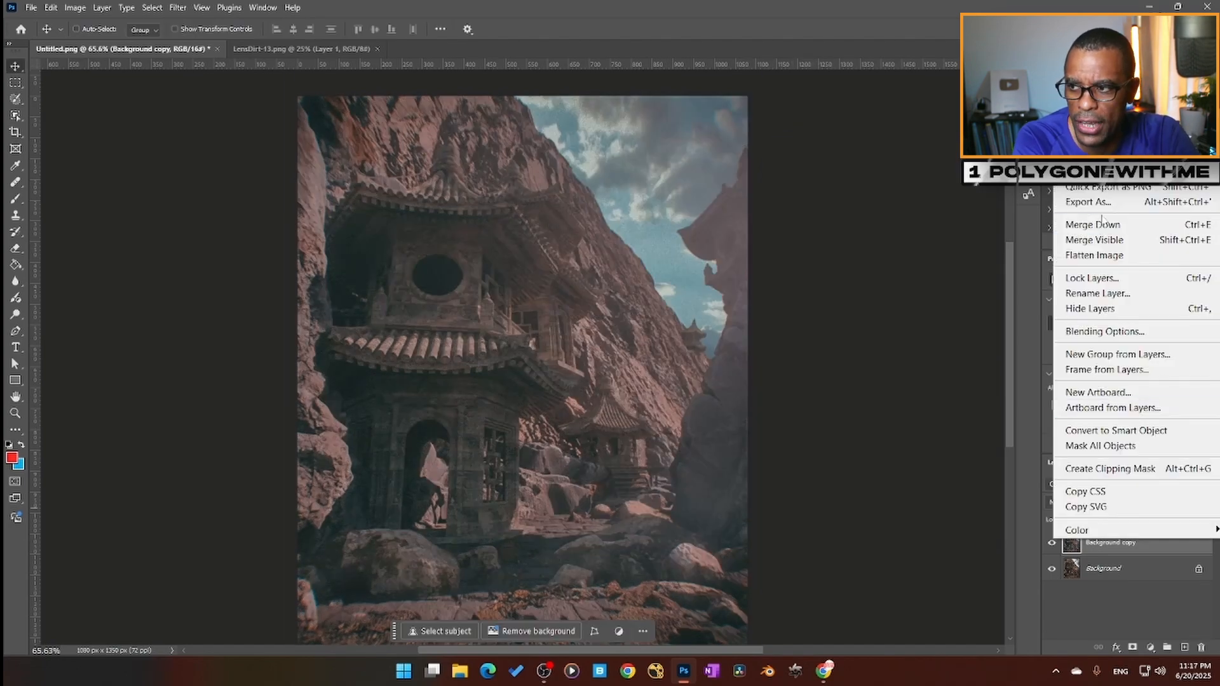
pyautogui.click(177, 7)
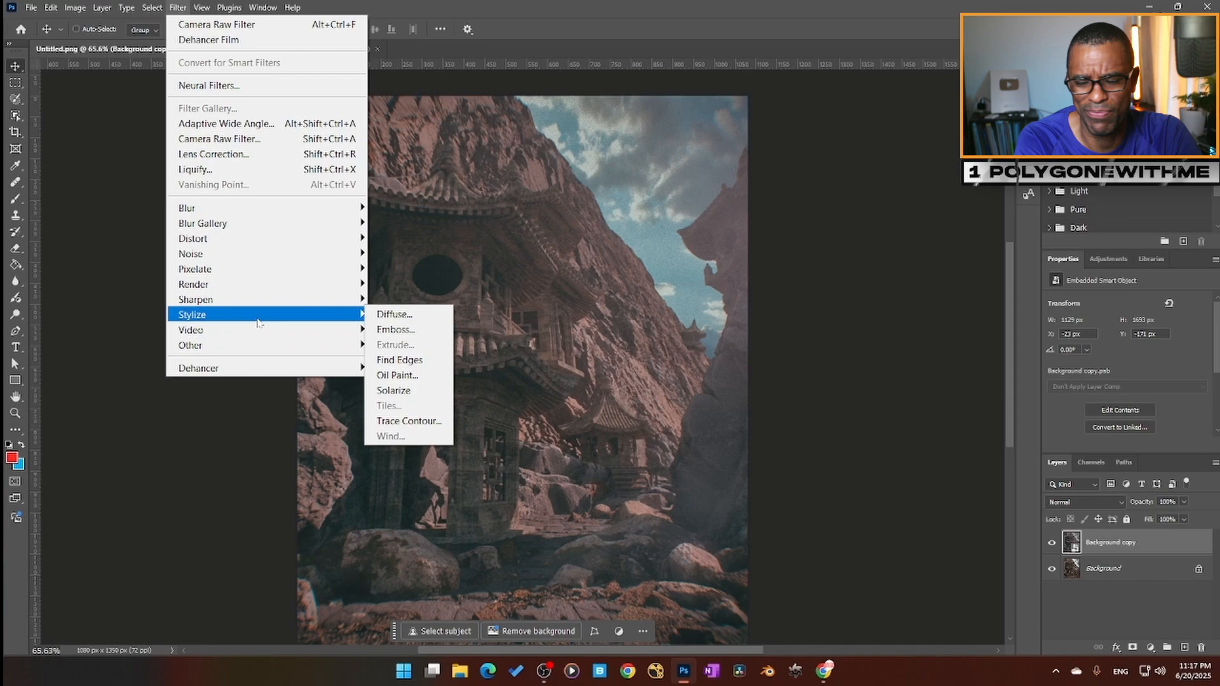
# Apply Oil Paint: Stylization 8.1, Cleanliness 2.3, Scale 0.8, Bristle Detail 0, Lighting on.
pyautogui.click(208, 84)
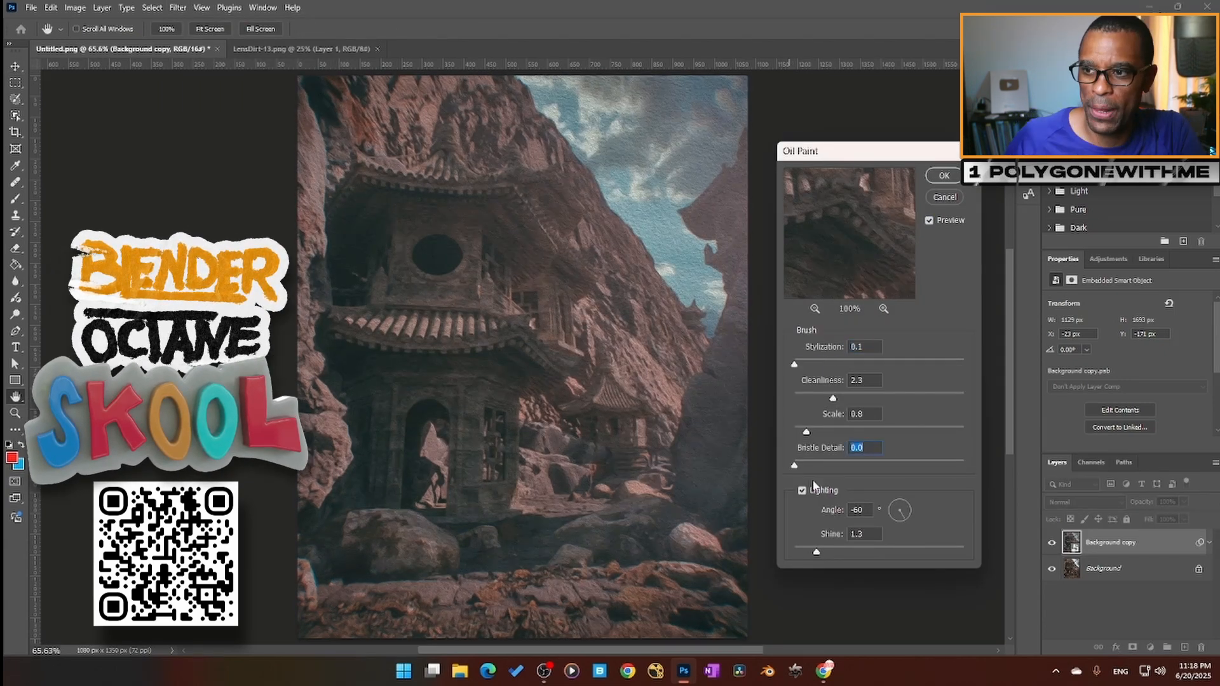
pyautogui.click(942, 175)
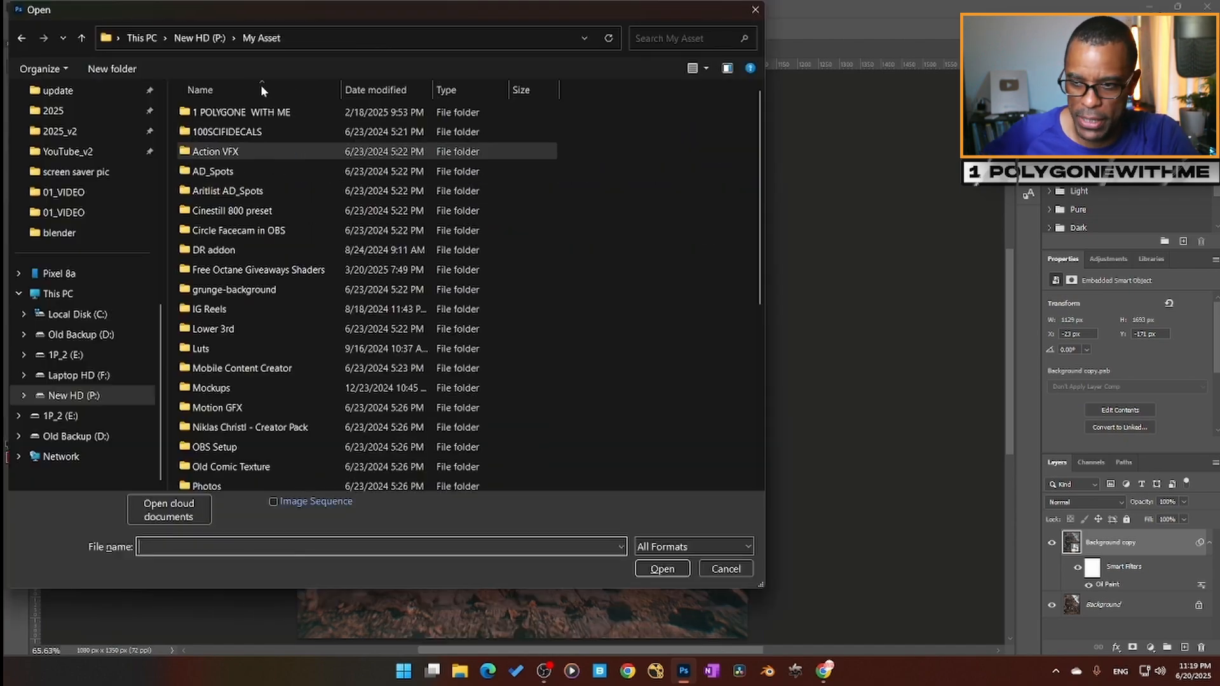
# Place the stained paper texture from Old Comic Texture on top and blend it in Multiply.
pyautogui.doubleClick(232, 466)
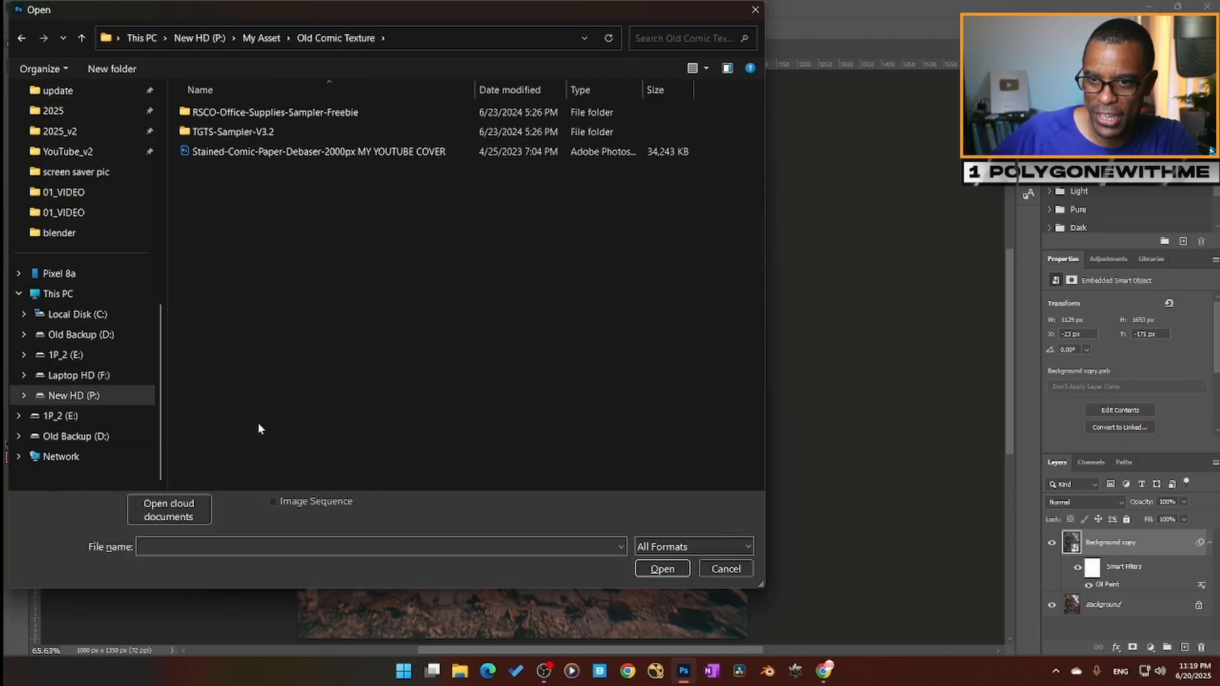
pyautogui.doubleClick(274, 112)
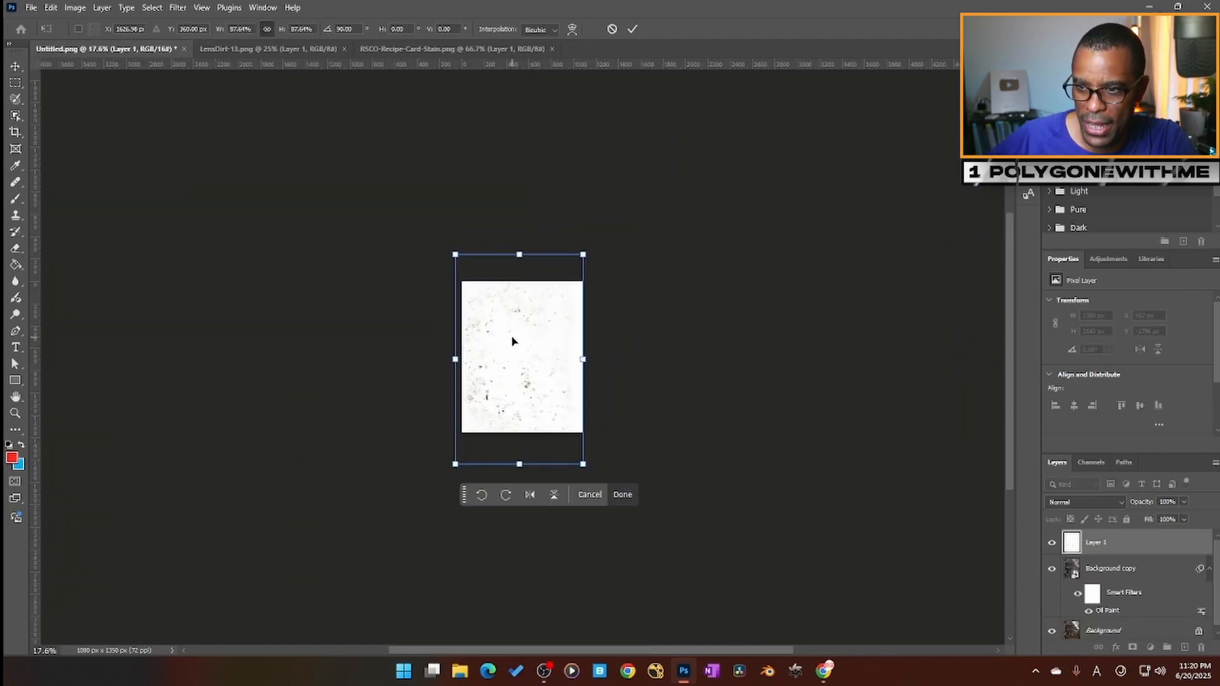
pyautogui.click(1084, 501)
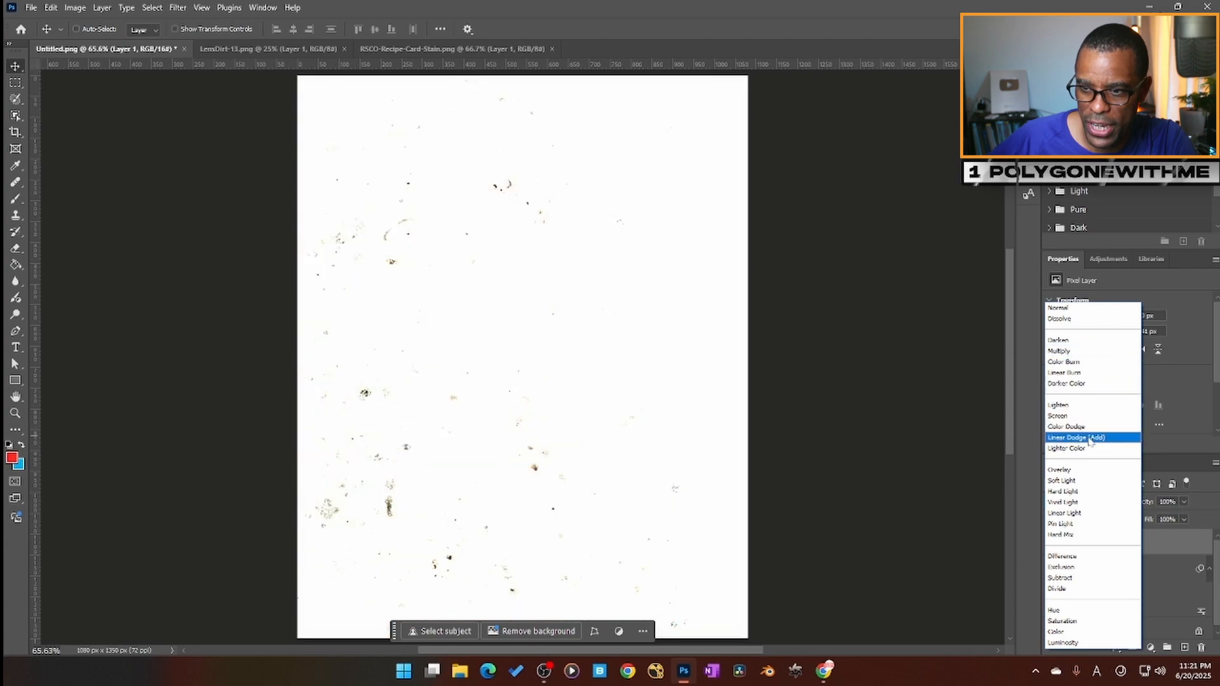
pyautogui.click(1060, 340)
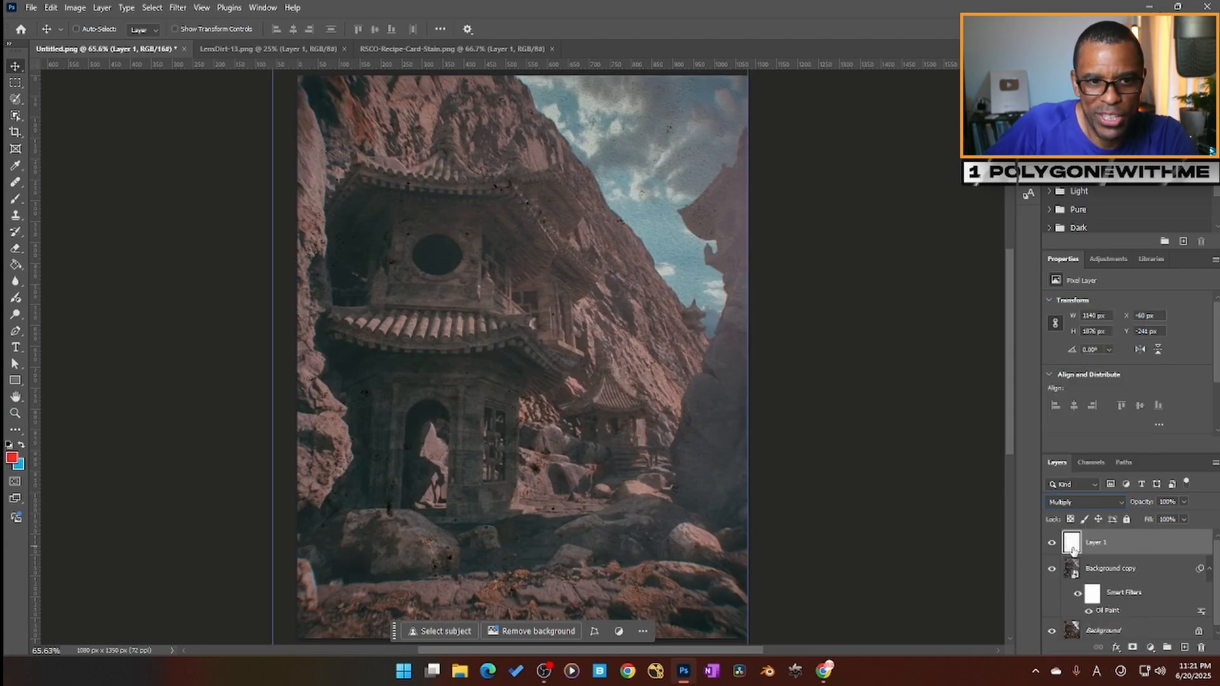